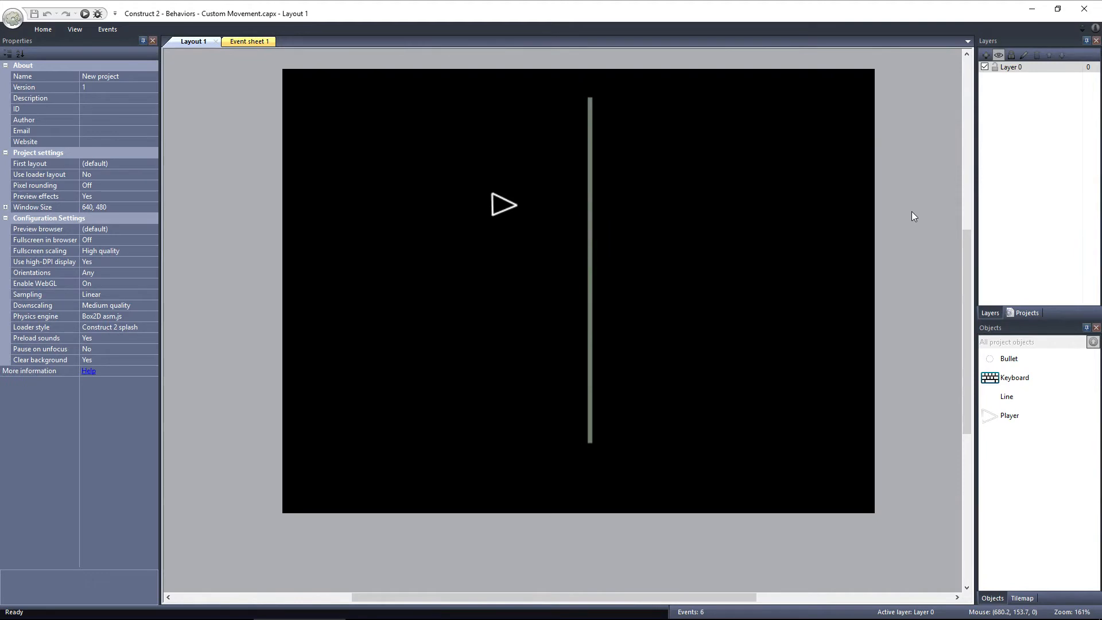
{"action": "mouse_move", "coordinate": [598, 258]}
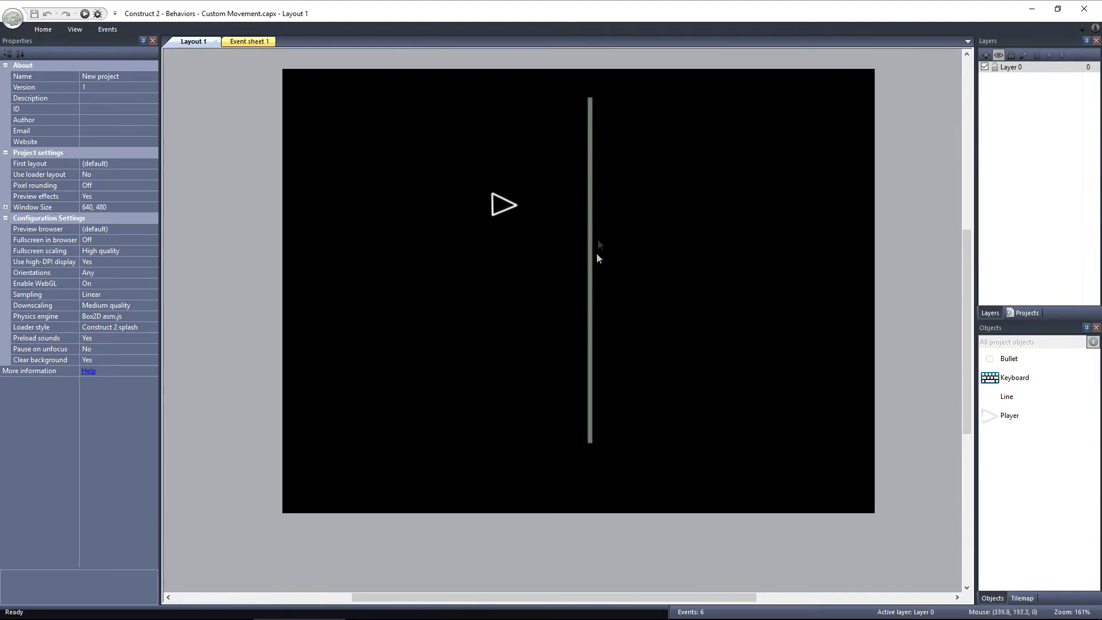
{"action": "mouse_move", "coordinate": [627, 136]}
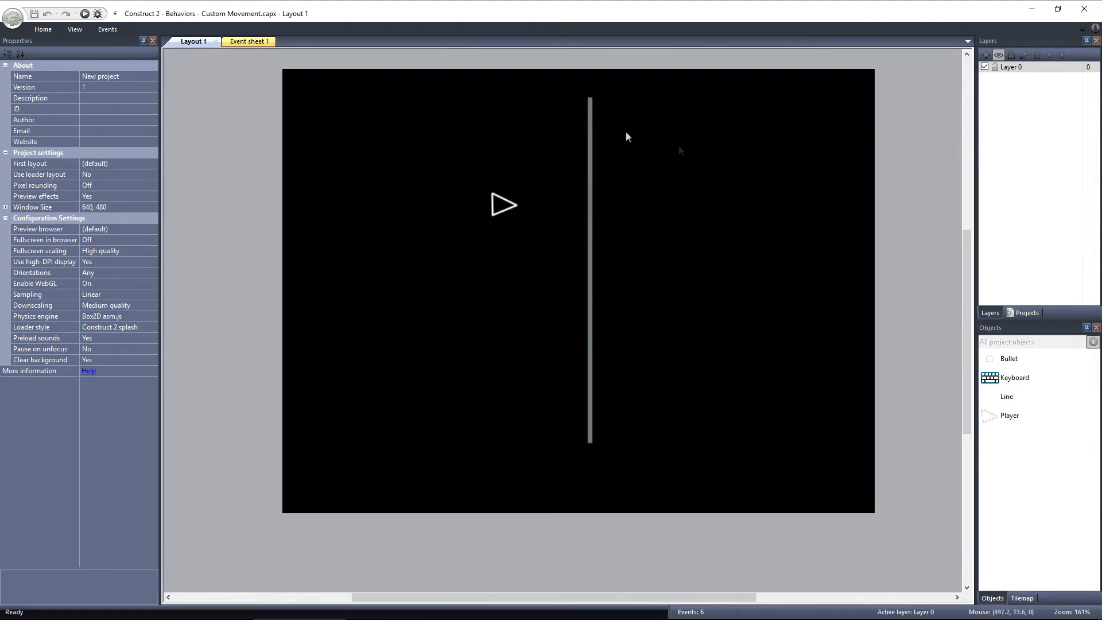
{"action": "mouse_move", "coordinate": [243, 356]}
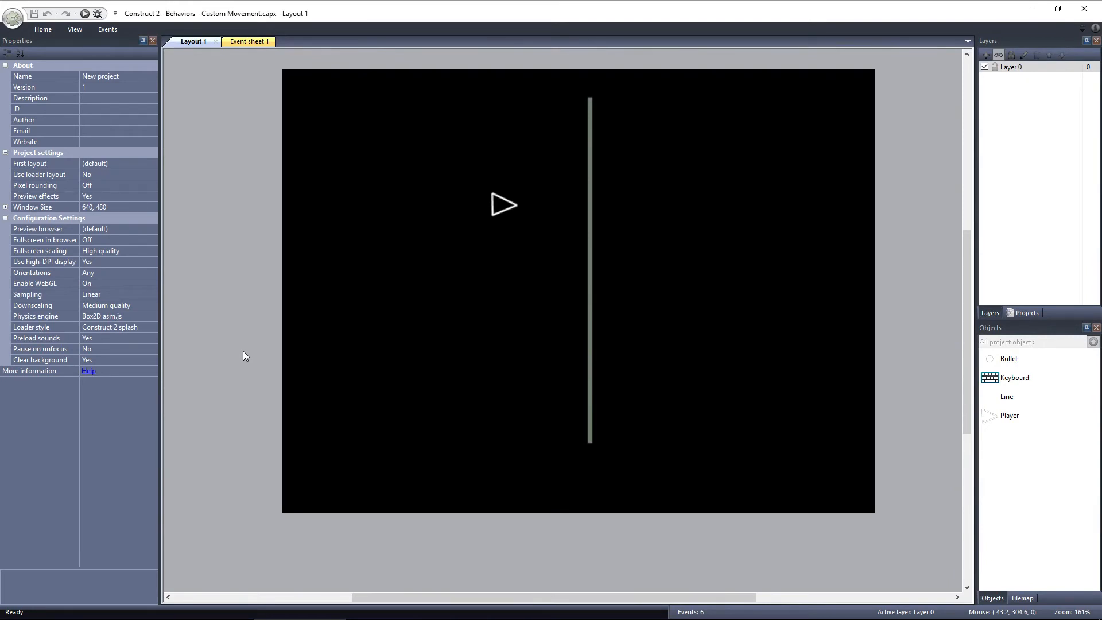
- Select the Player triangle sprite in Layout 1 to show its CustomMovement and Wrap properties
{"action": "left_click", "coordinate": [503, 205]}
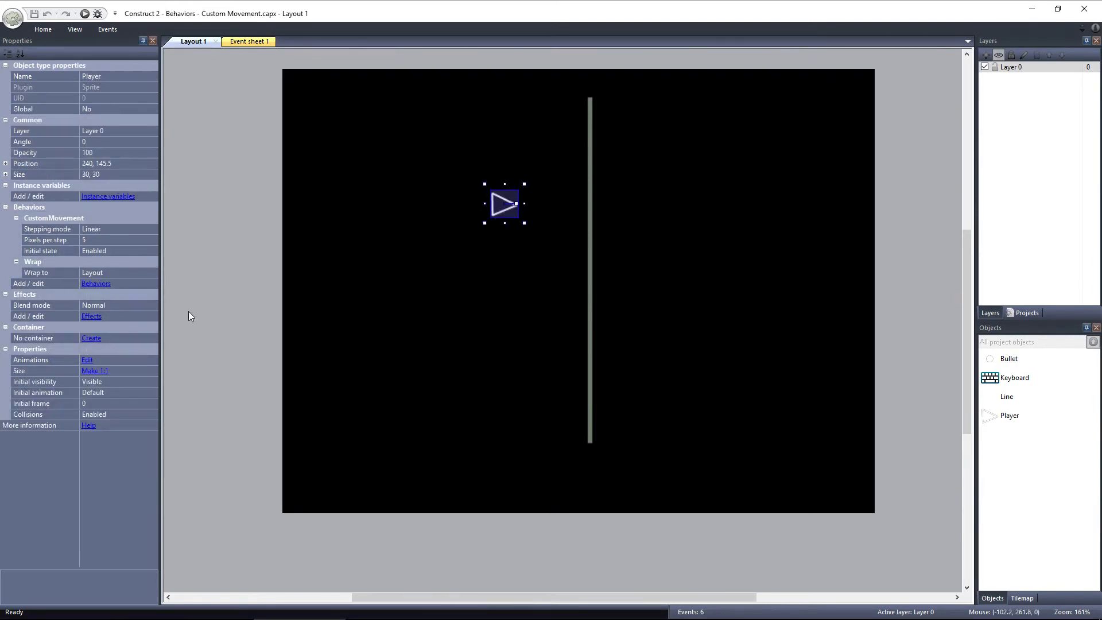
{"action": "left_click", "coordinate": [115, 228]}
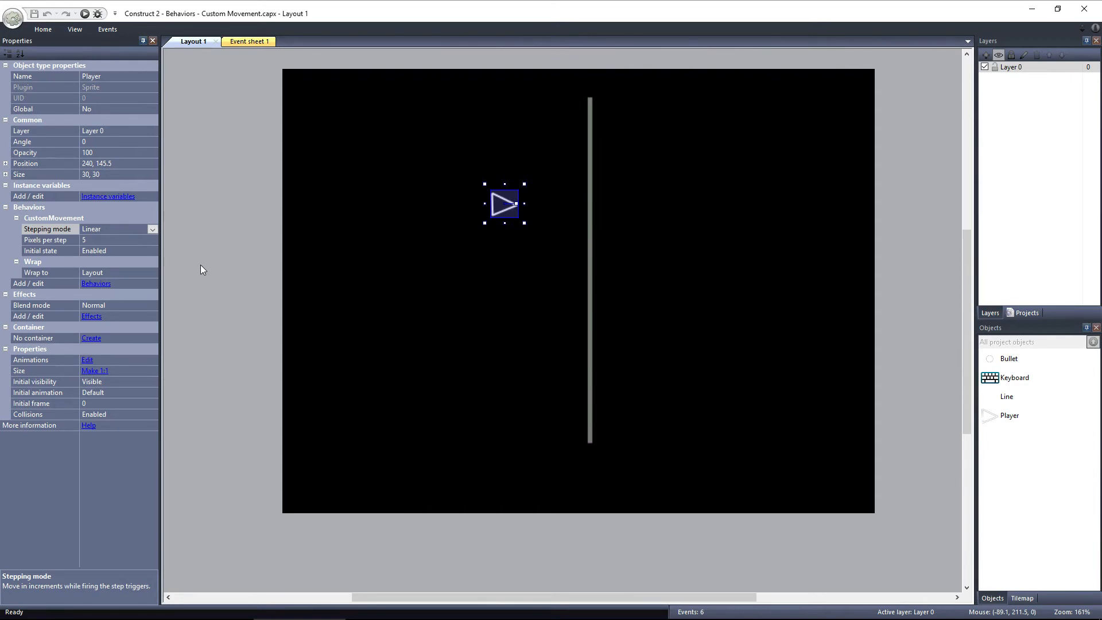
{"action": "left_click", "coordinate": [152, 229]}
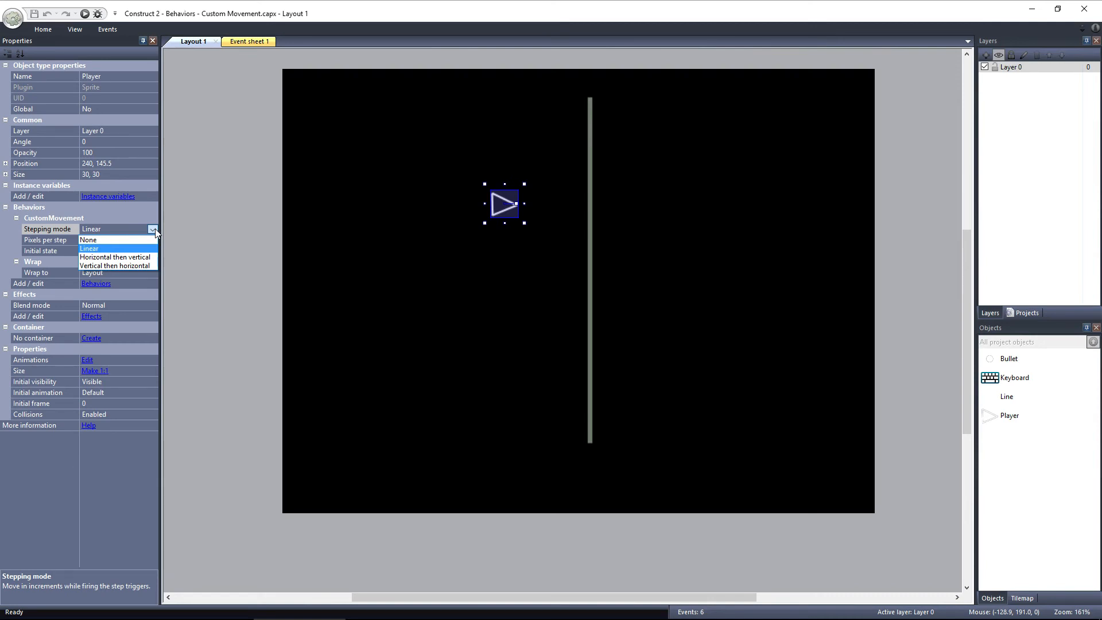
{"action": "mouse_move", "coordinate": [158, 233]}
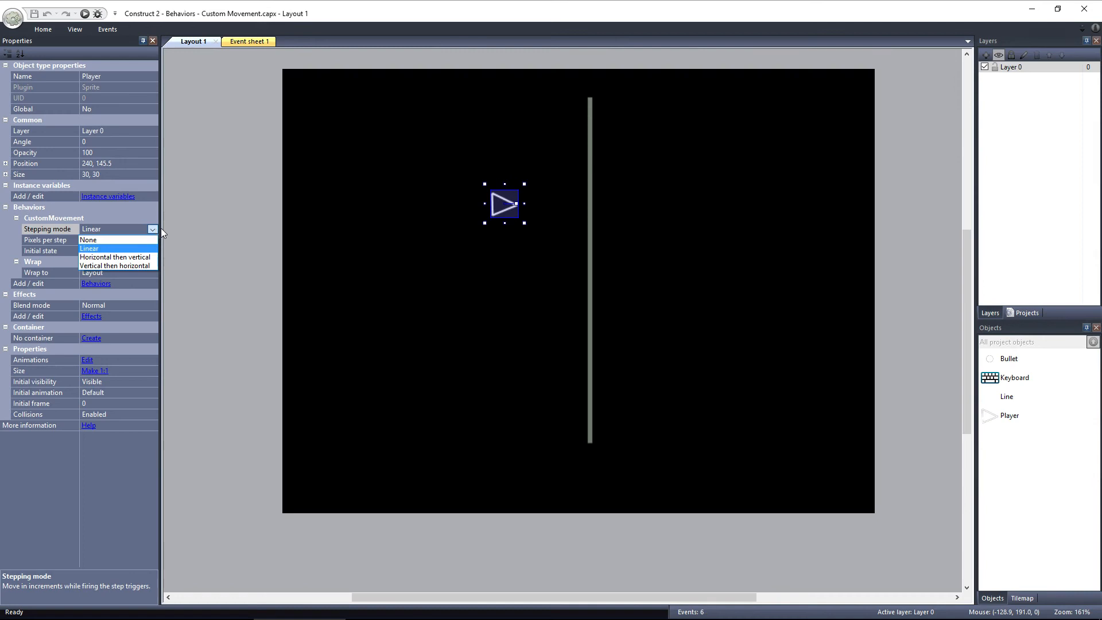
{"action": "left_click", "coordinate": [87, 248]}
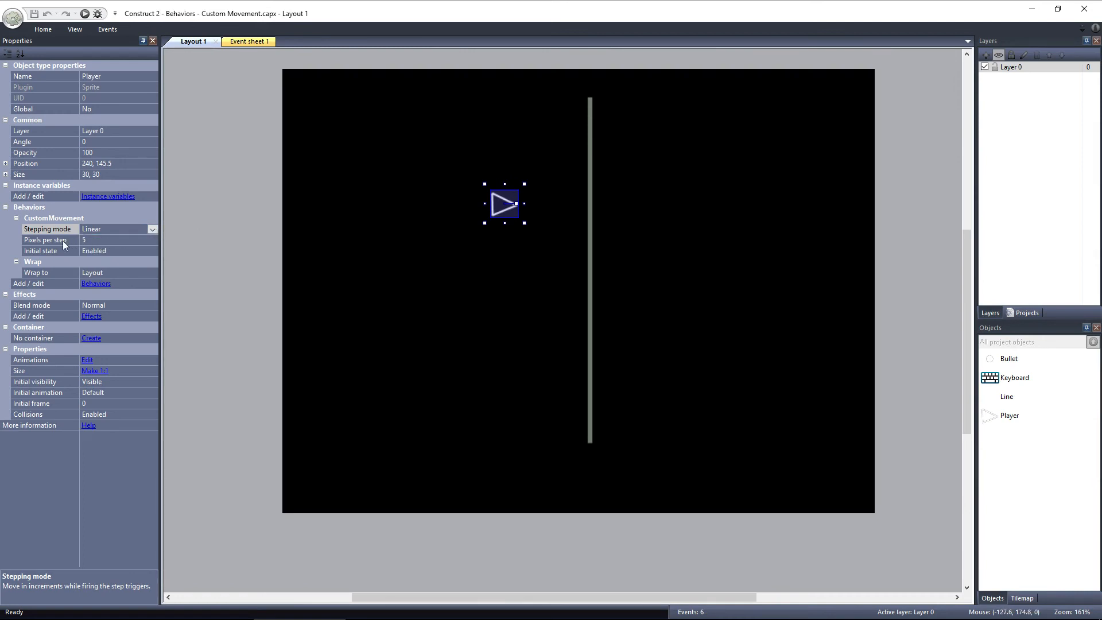